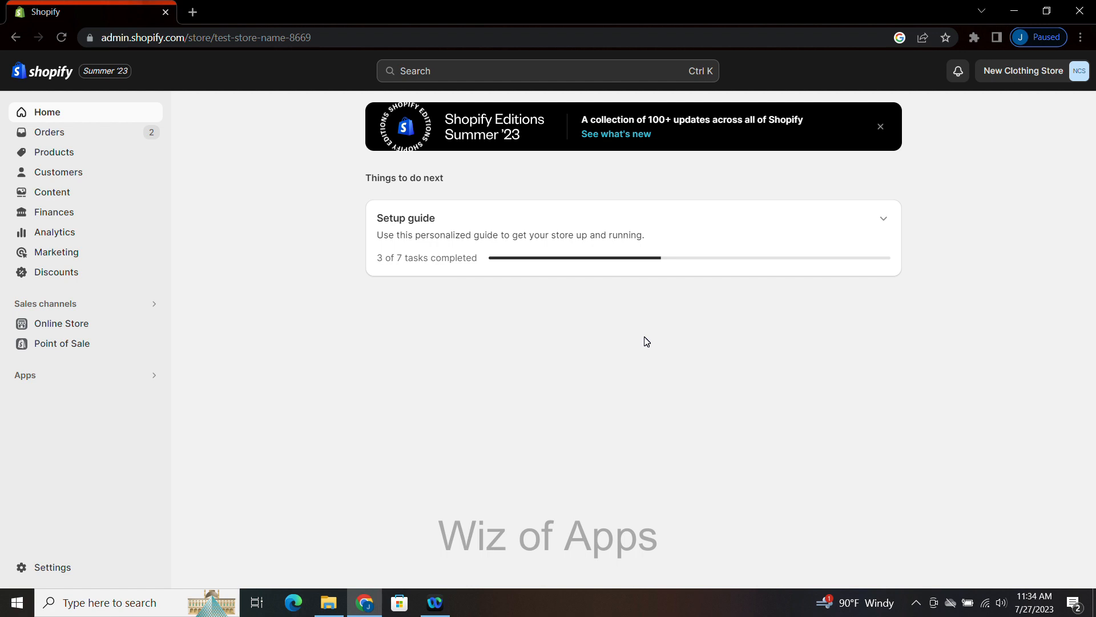
mouse_move(637, 357)
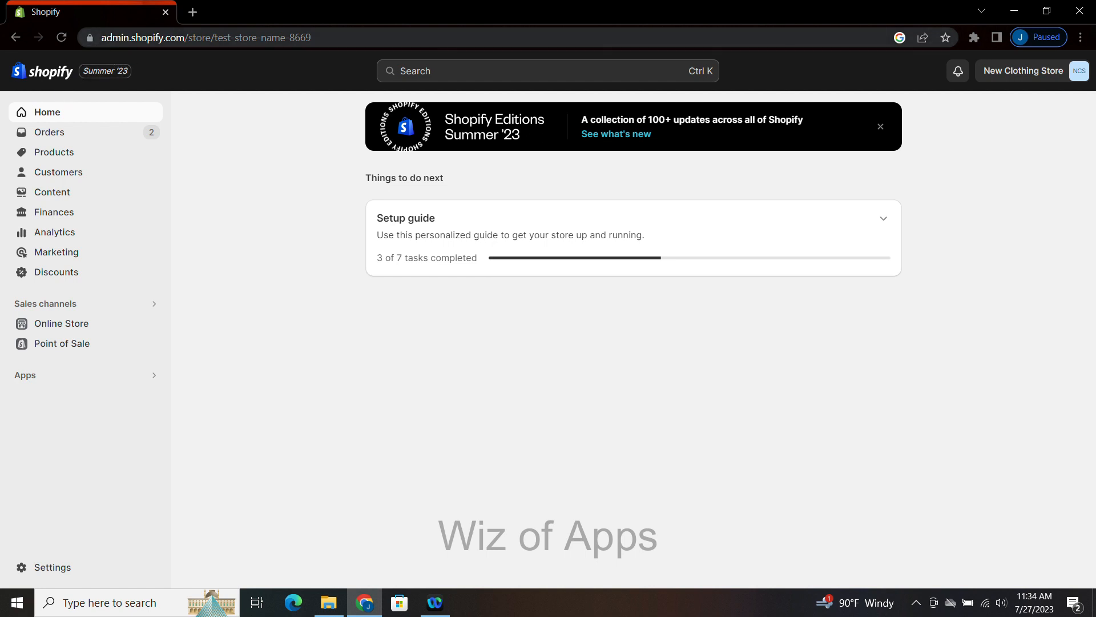
mouse_move(59, 323)
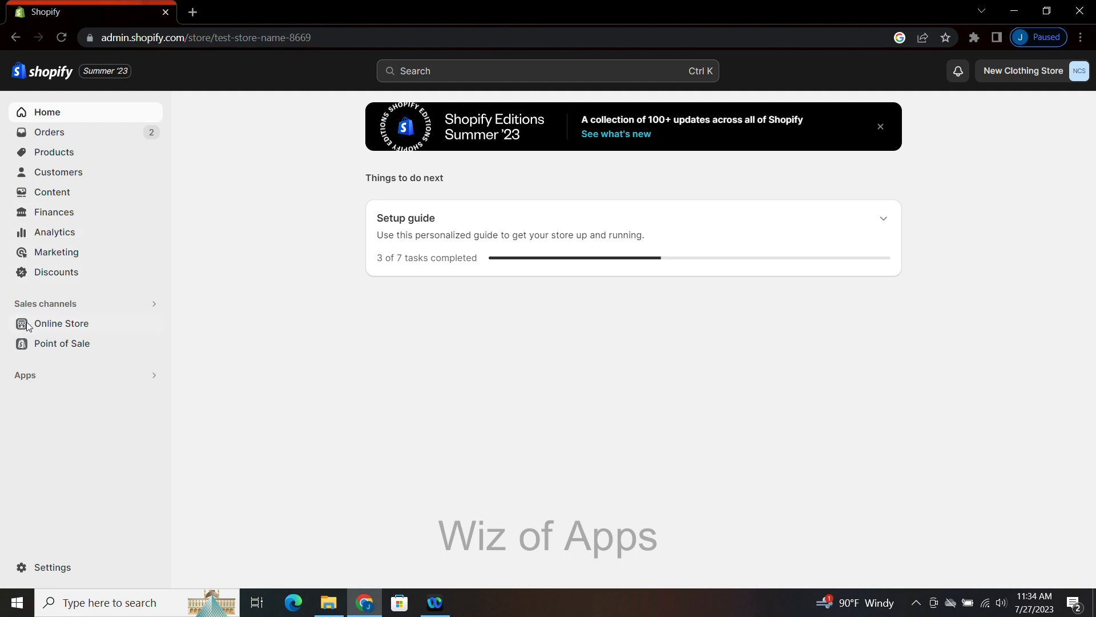
- Go to Online Store > Themes and dismiss the unlocked new themes notice
left_click(61, 324)
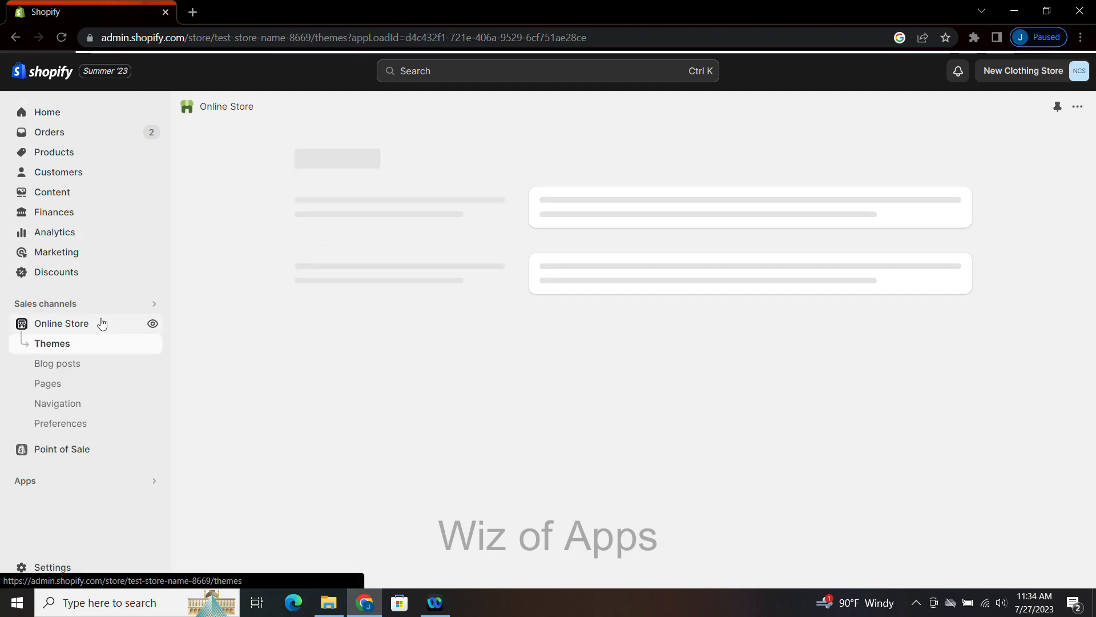
left_click(52, 343)
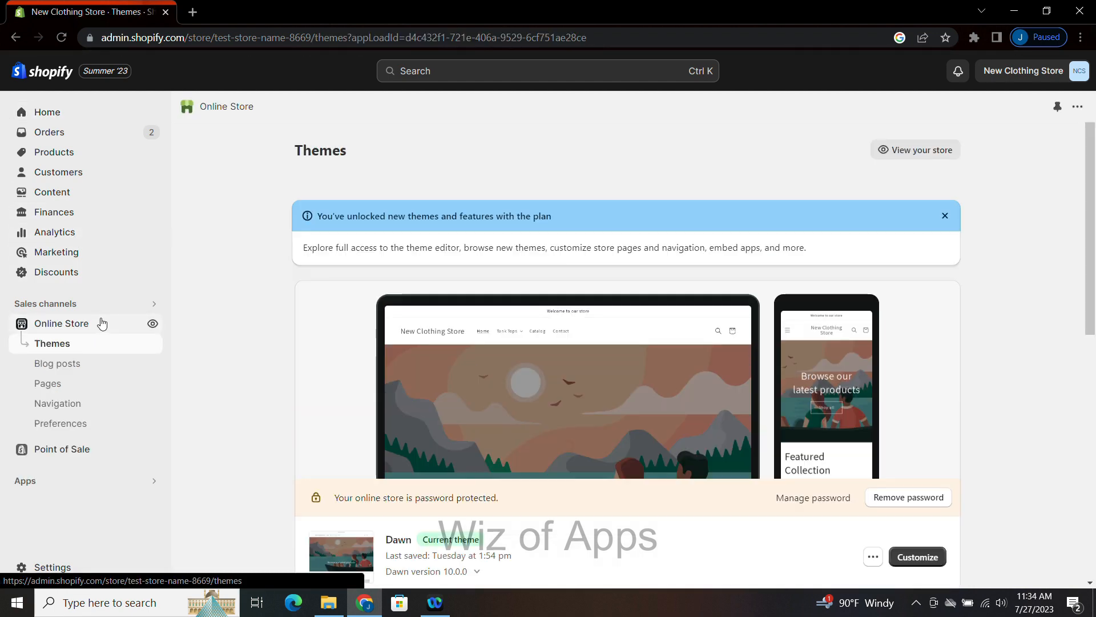
left_click(944, 216)
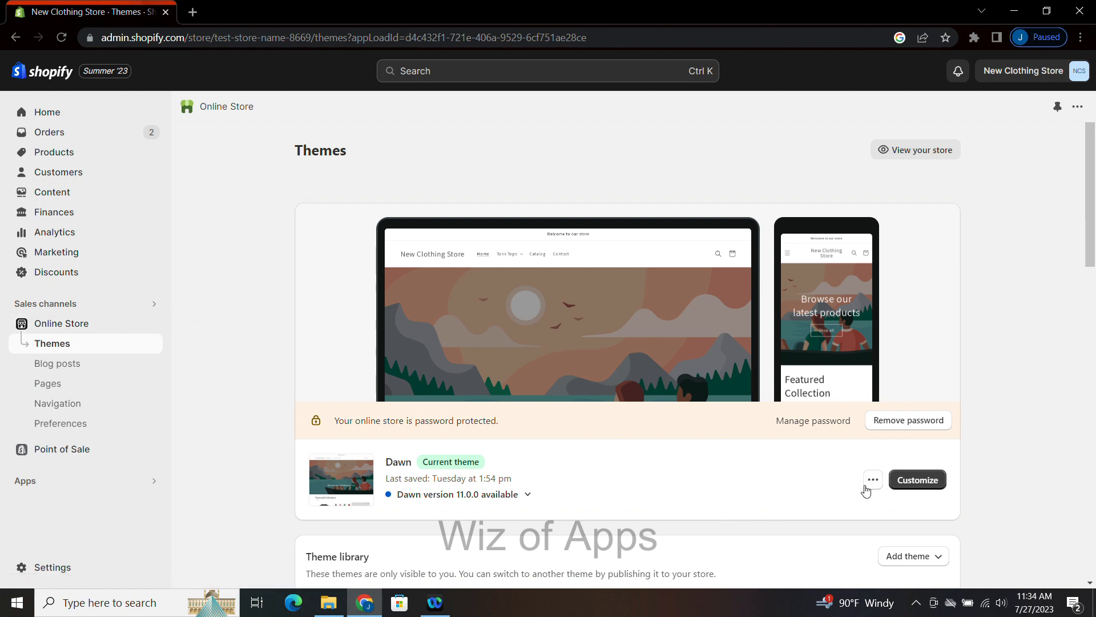
- Choose Edit default theme content from the Dawn theme's more-actions menu
left_click(872, 479)
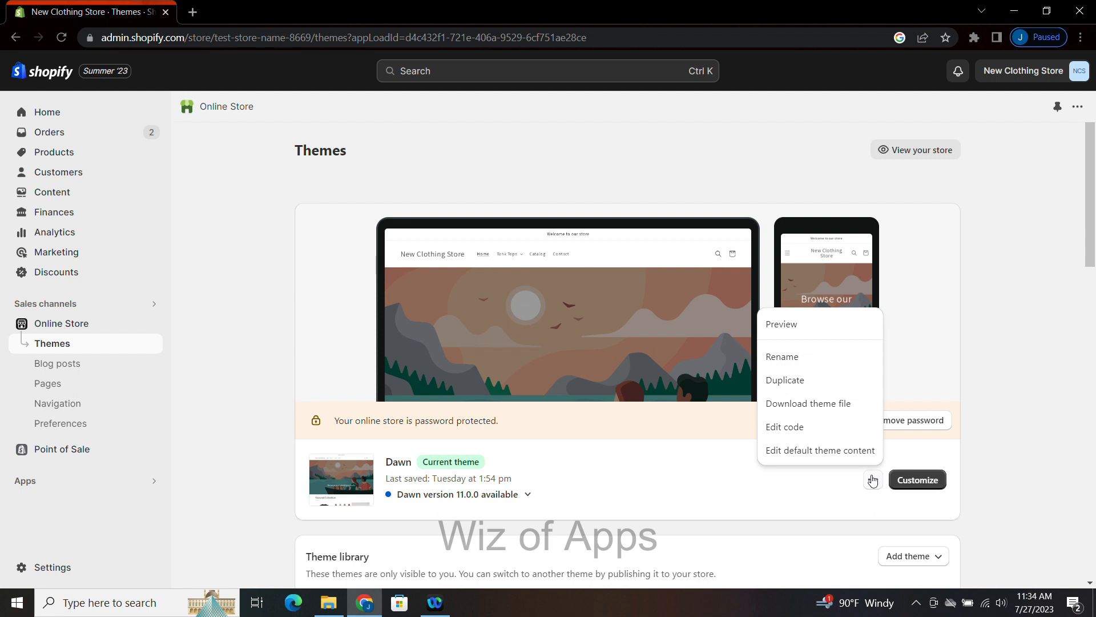
mouse_move(819, 449)
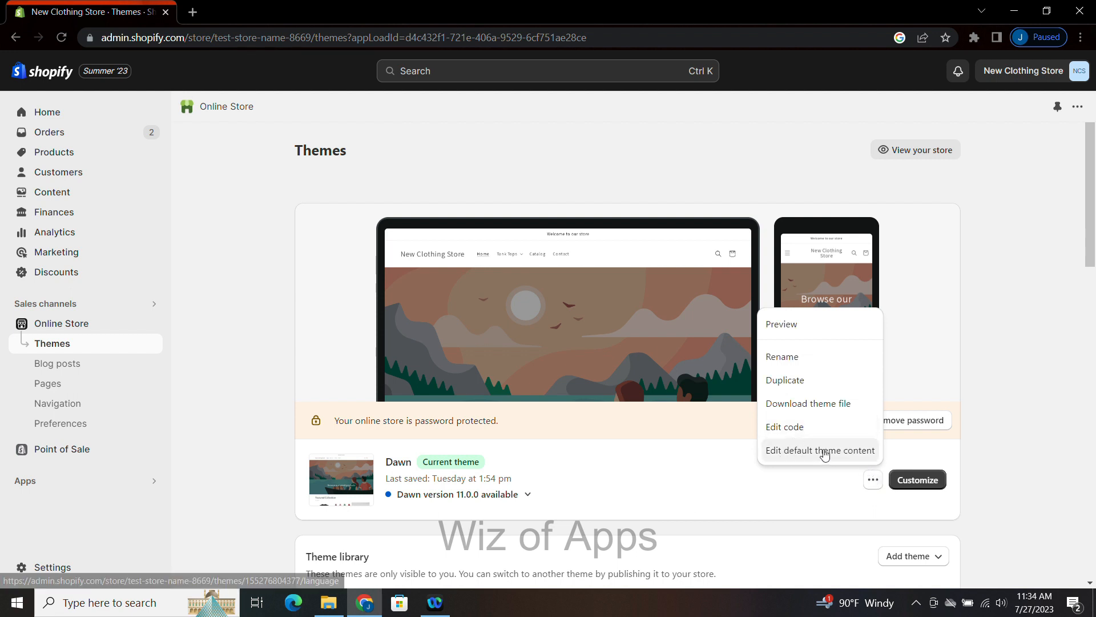
left_click(819, 450)
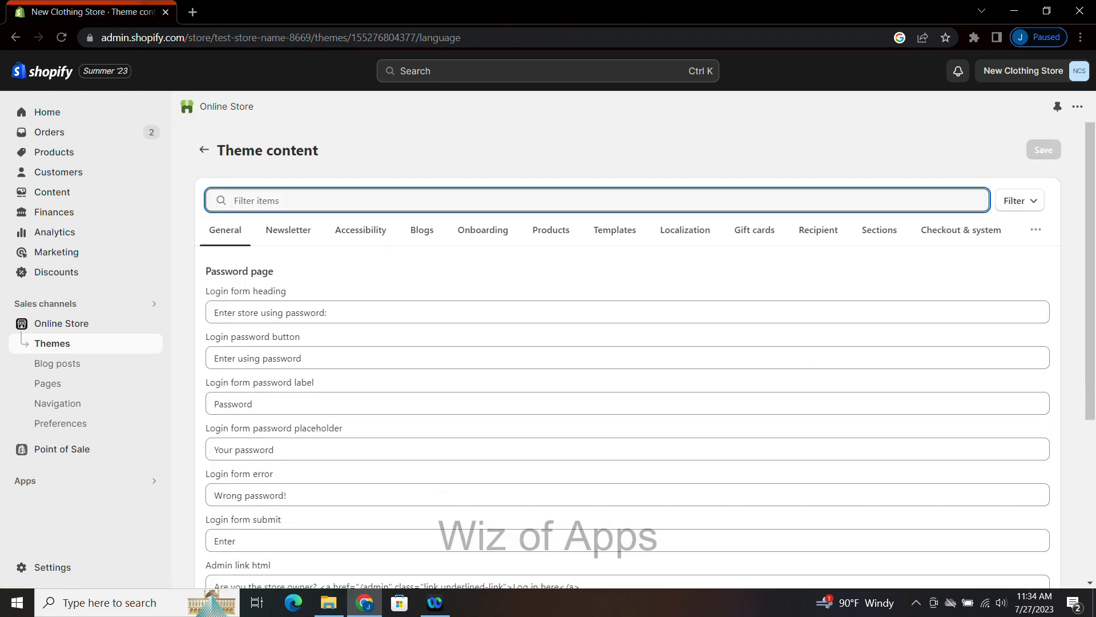
- Filter items by 'shipping calculated at checkout' and select the tax-included shipping text
type("shipping calculated at c")
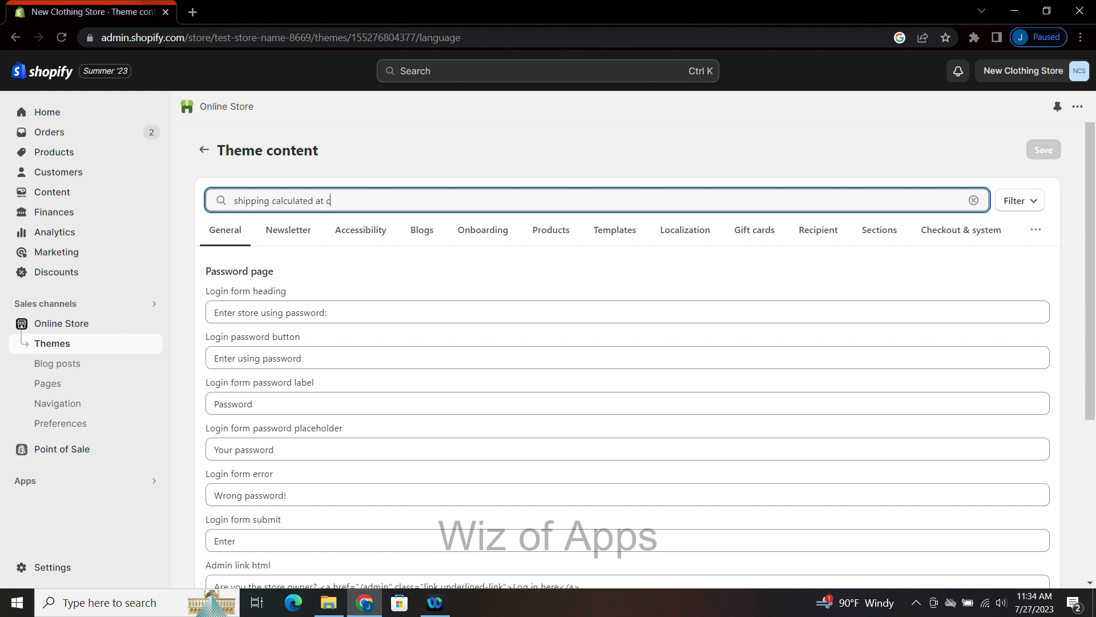
type("heckout")
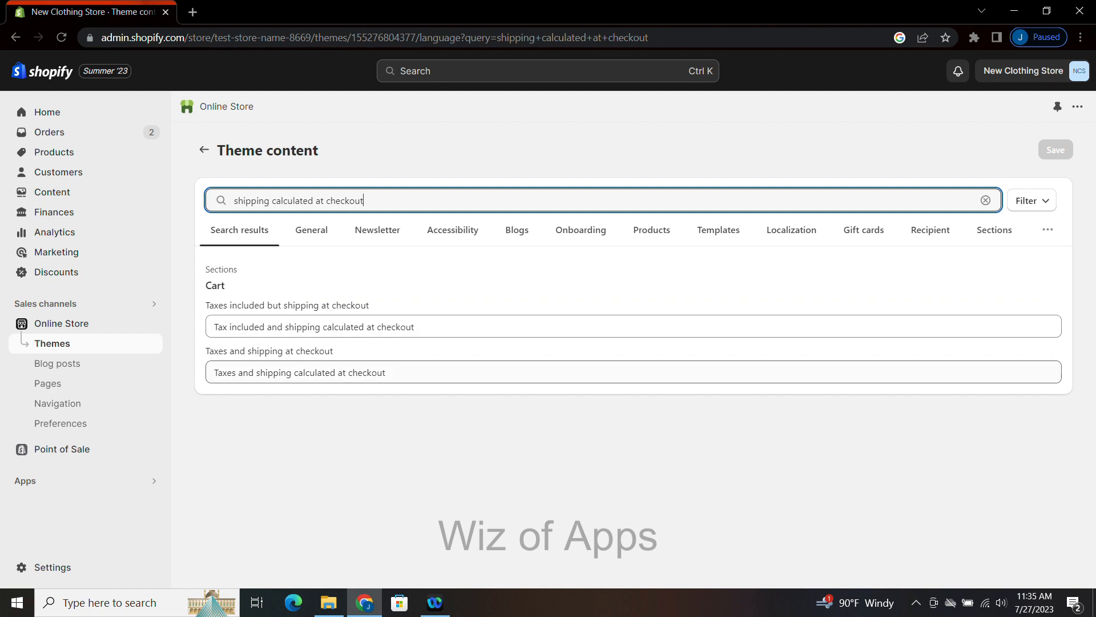
triple_click(299, 372)
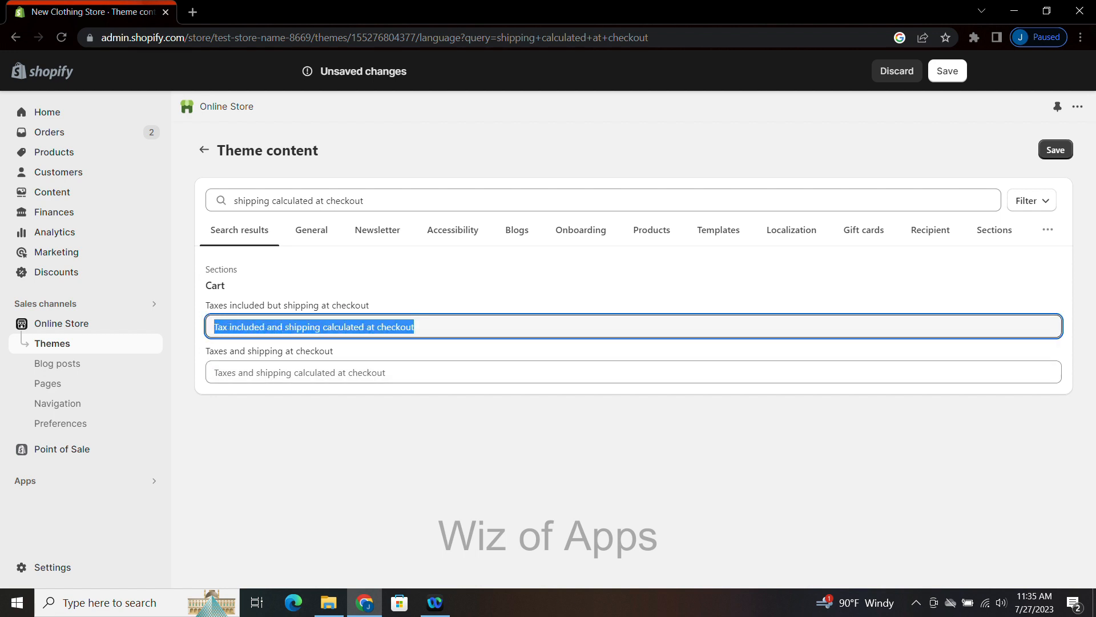
mouse_move(1057, 106)
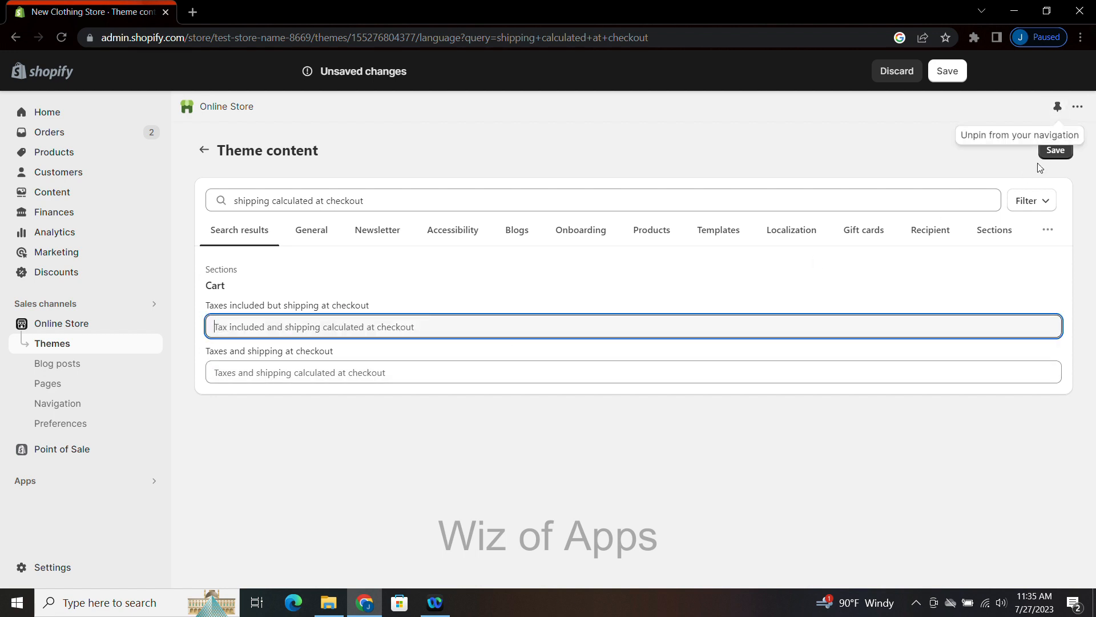